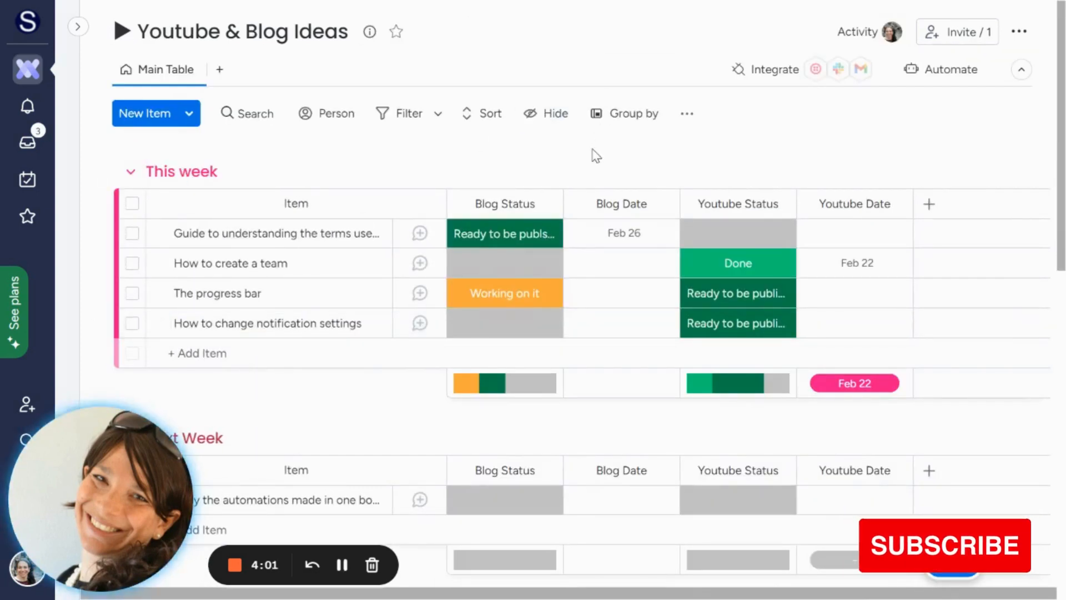
Build a custom automation: when Blog Status changes to Done, move item to Completed.
{"action": "left_click", "coordinate": [949, 69]}
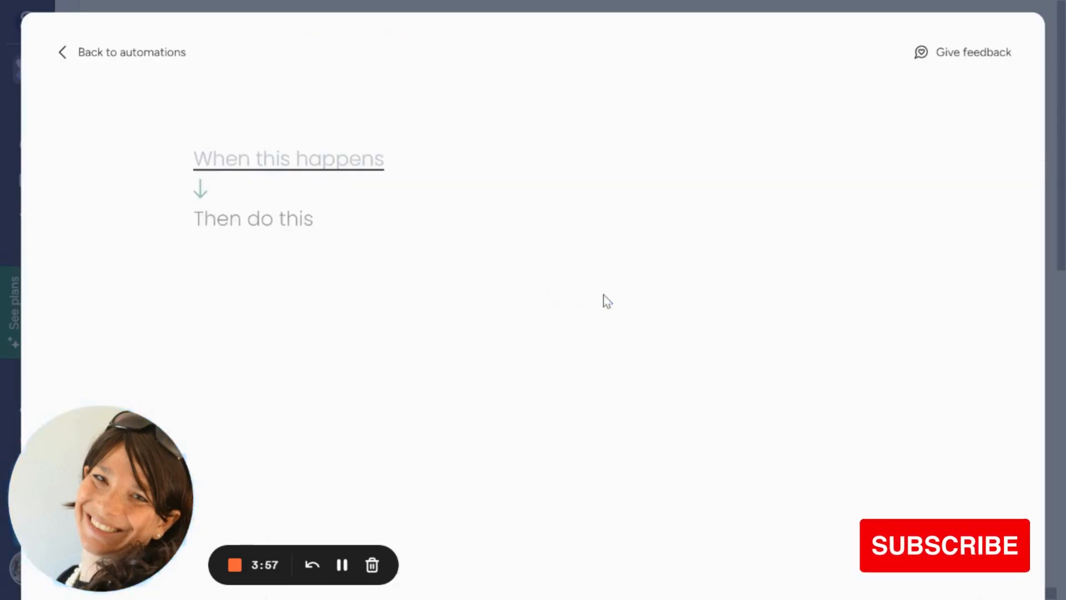
{"action": "left_click", "coordinate": [289, 158]}
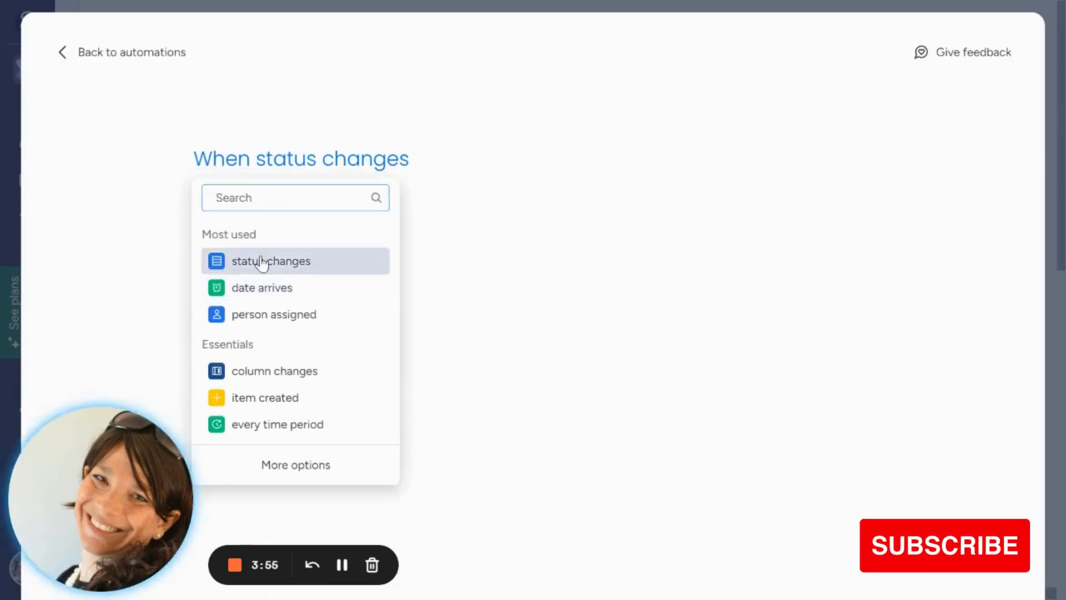
{"action": "left_click", "coordinate": [271, 260]}
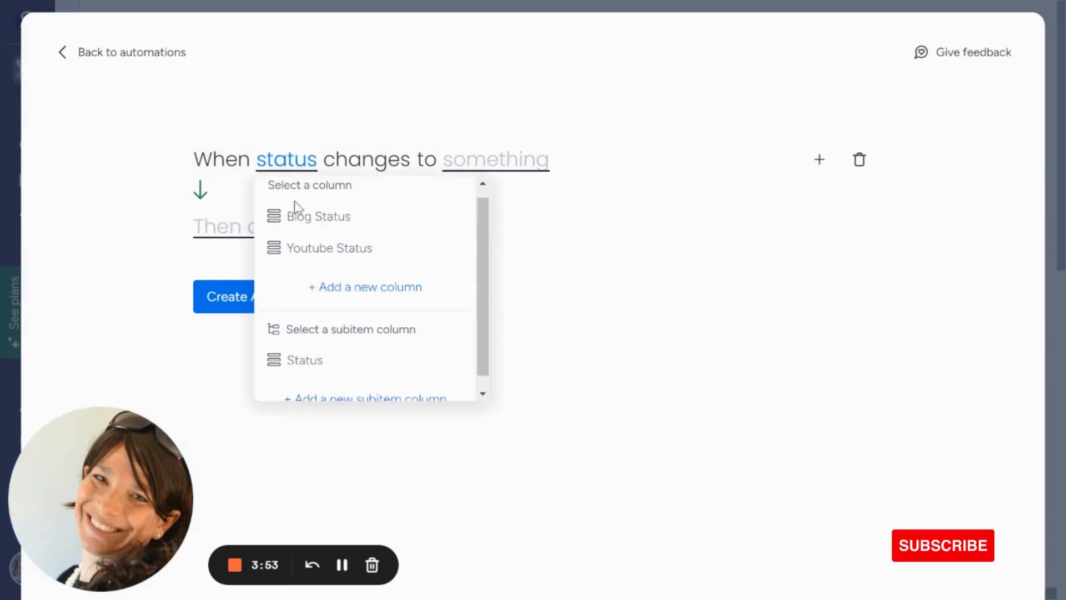
{"action": "left_click", "coordinate": [319, 216]}
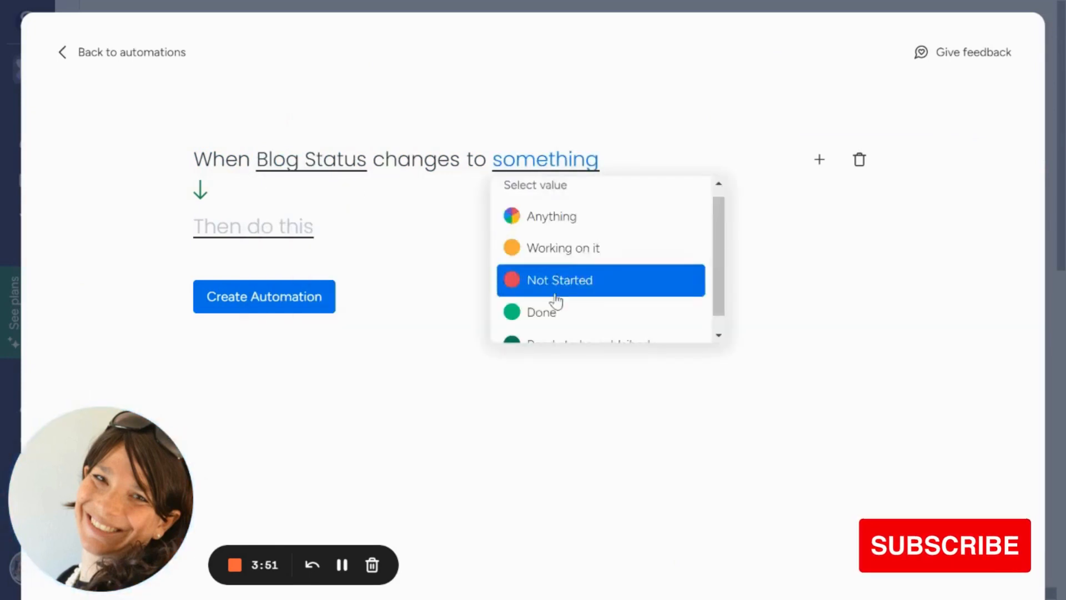
{"action": "left_click", "coordinate": [541, 311]}
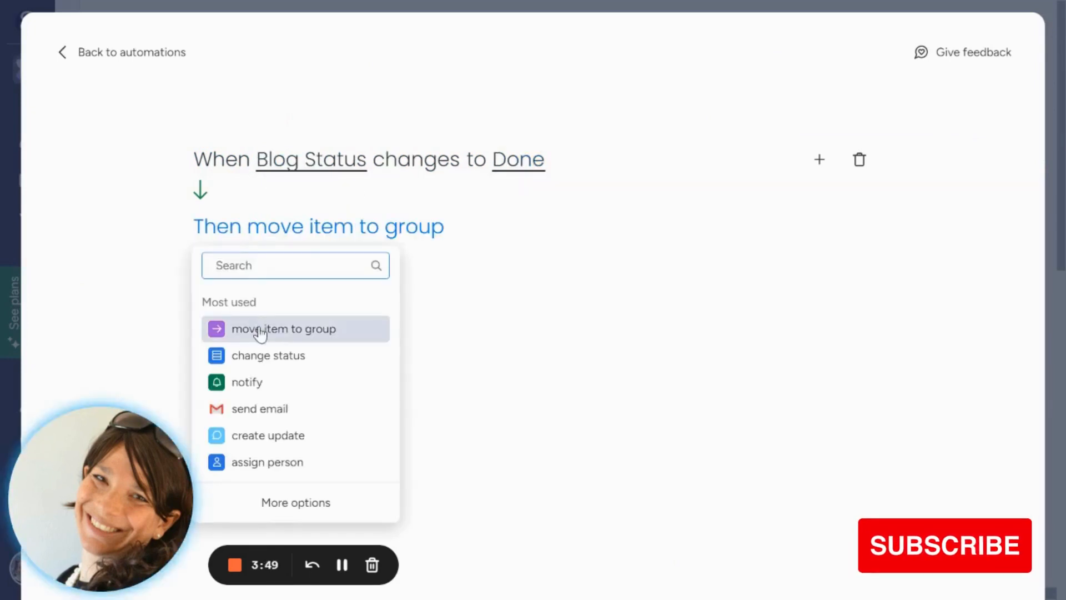
{"action": "left_click", "coordinate": [284, 328]}
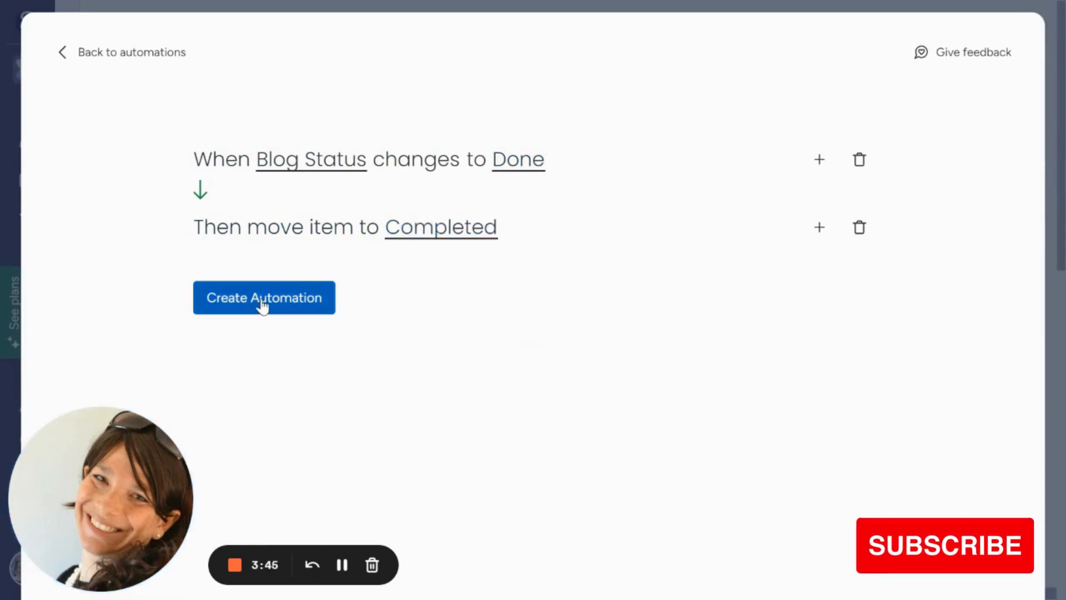
{"action": "left_click", "coordinate": [264, 298]}
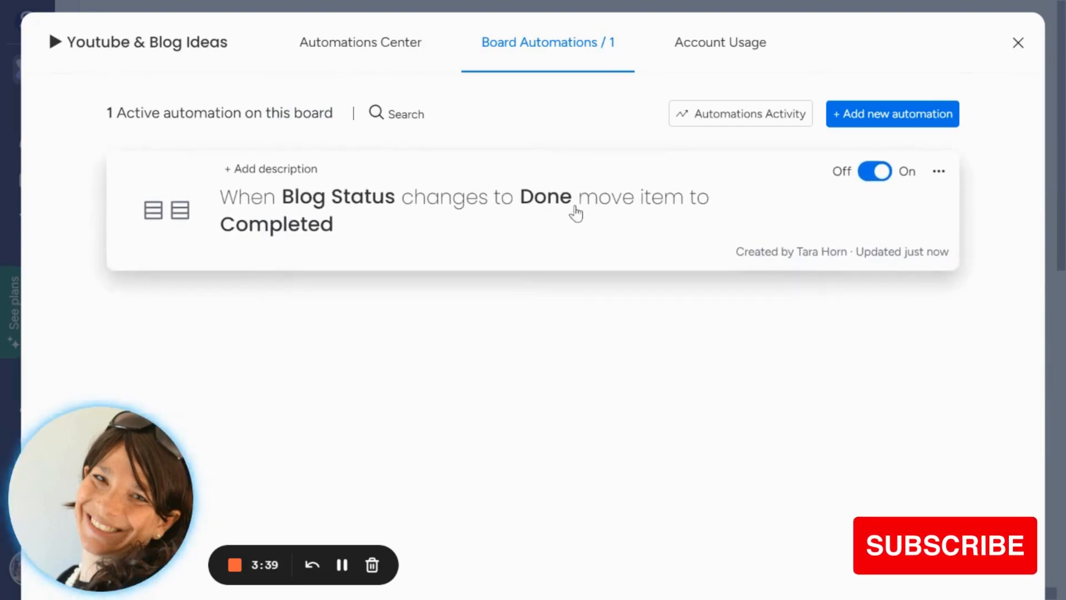
Save the Blog Status automation as template 'Completed items move to completed group'.
{"action": "left_click", "coordinate": [939, 170]}
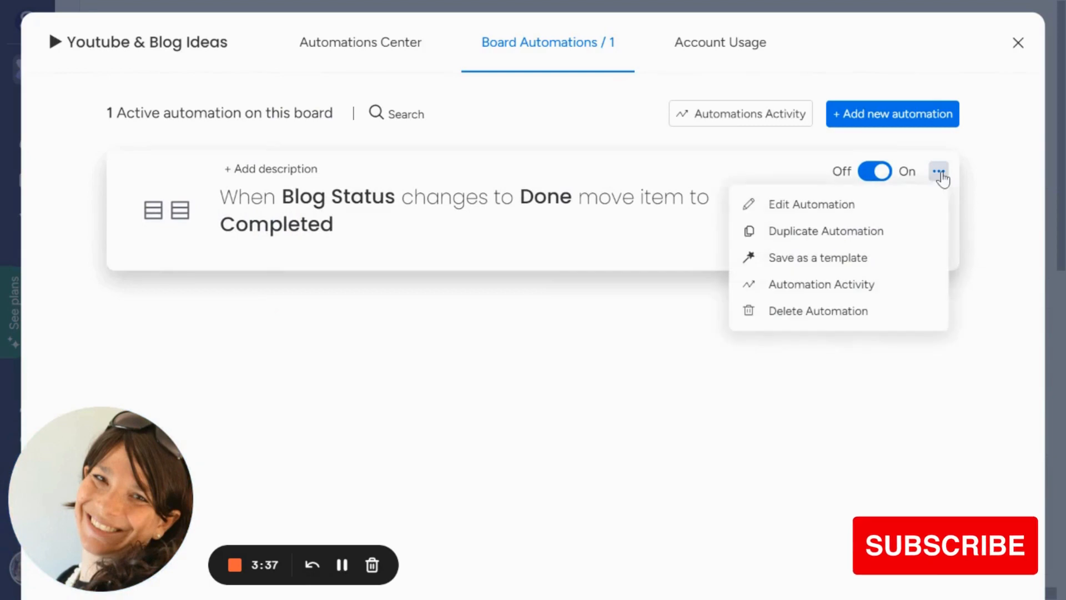
{"action": "left_click", "coordinate": [817, 257]}
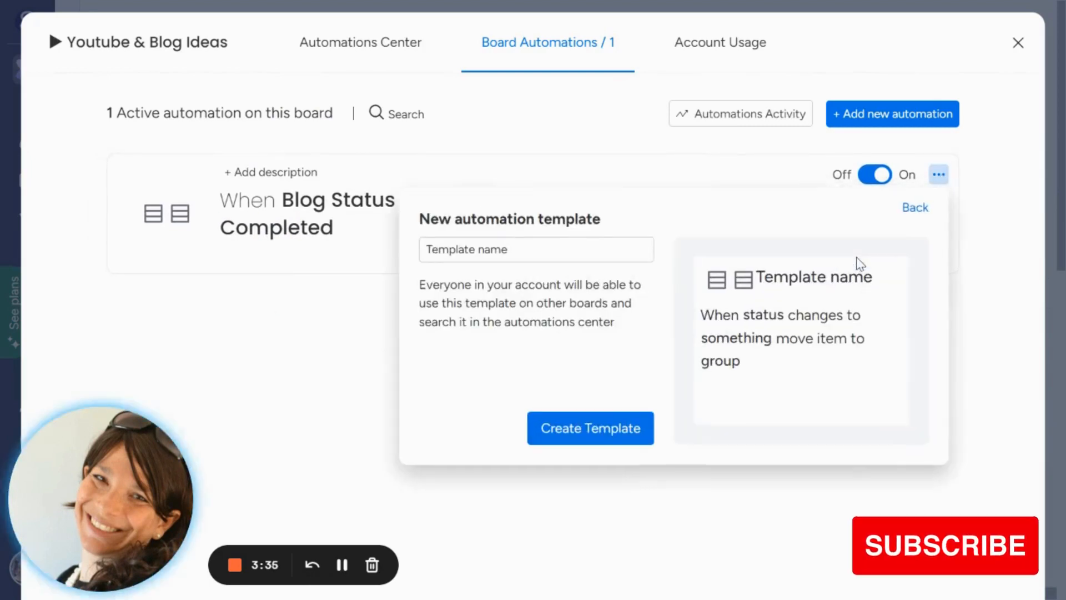
{"action": "double_click", "coordinate": [467, 250]}
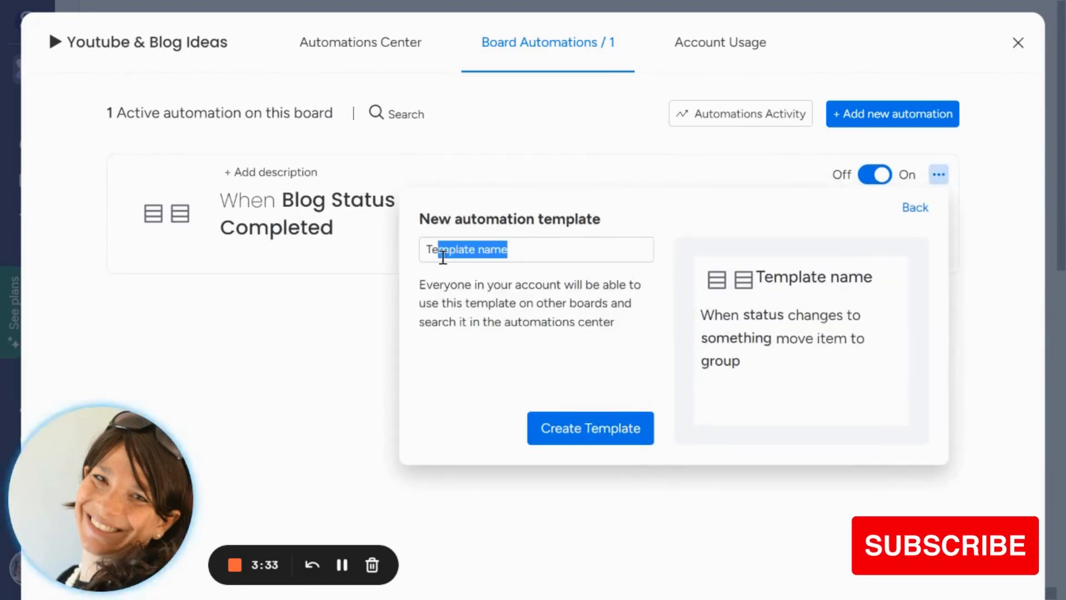
{"action": "type", "text": "Com"}
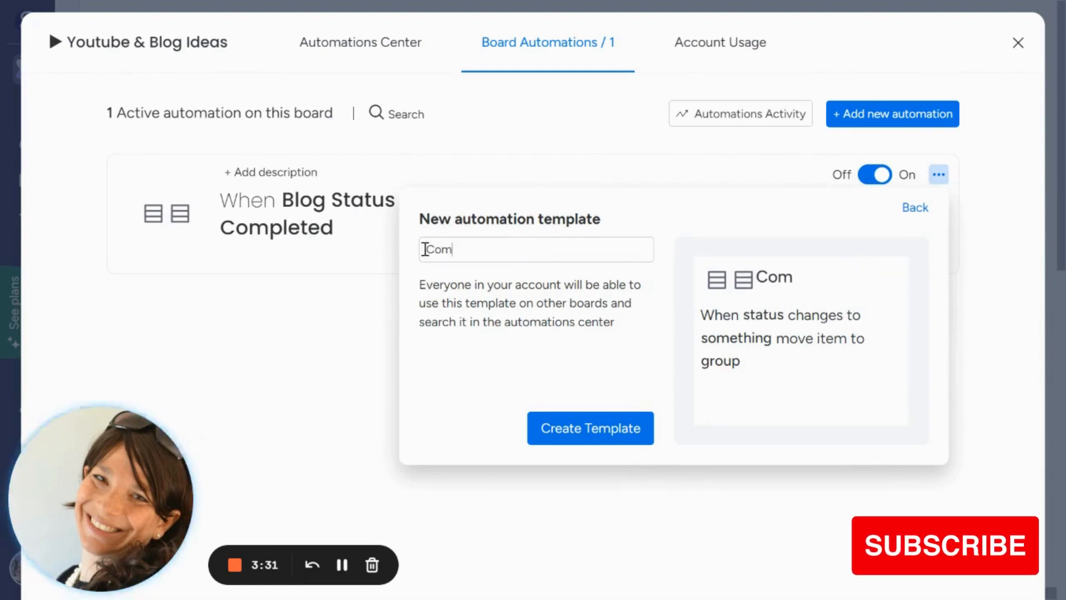
{"action": "type", "text": "Completed items t"}
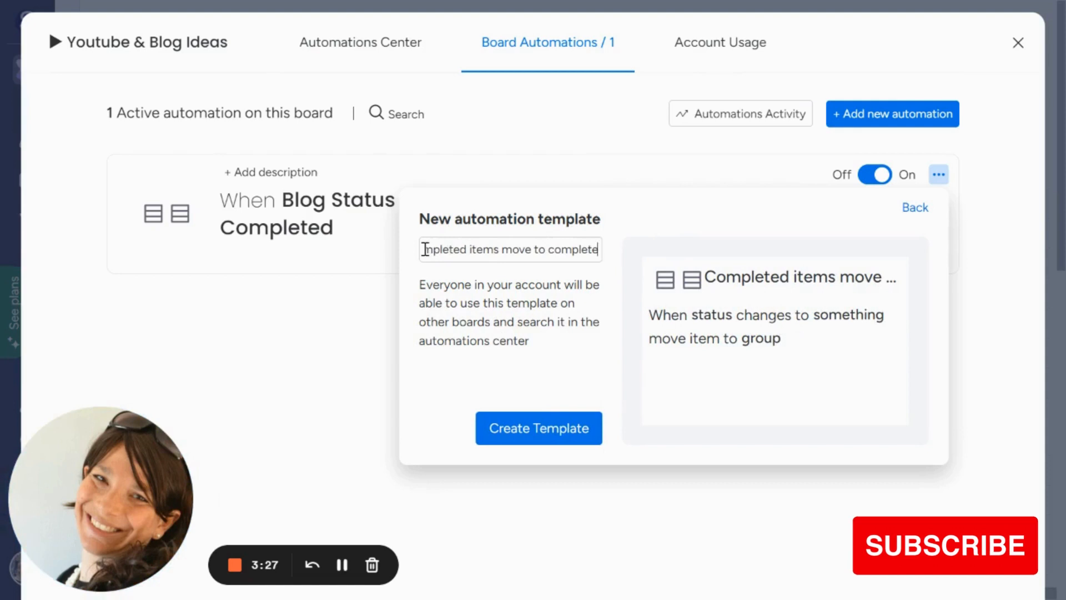
{"action": "type", "text": "items move to completed group"}
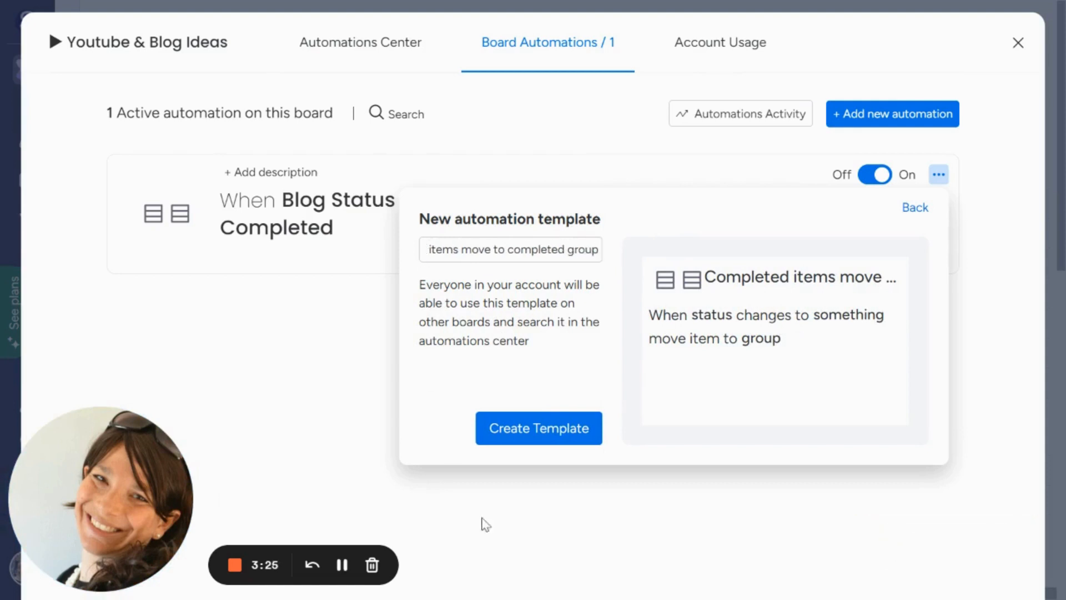
{"action": "left_click", "coordinate": [537, 428]}
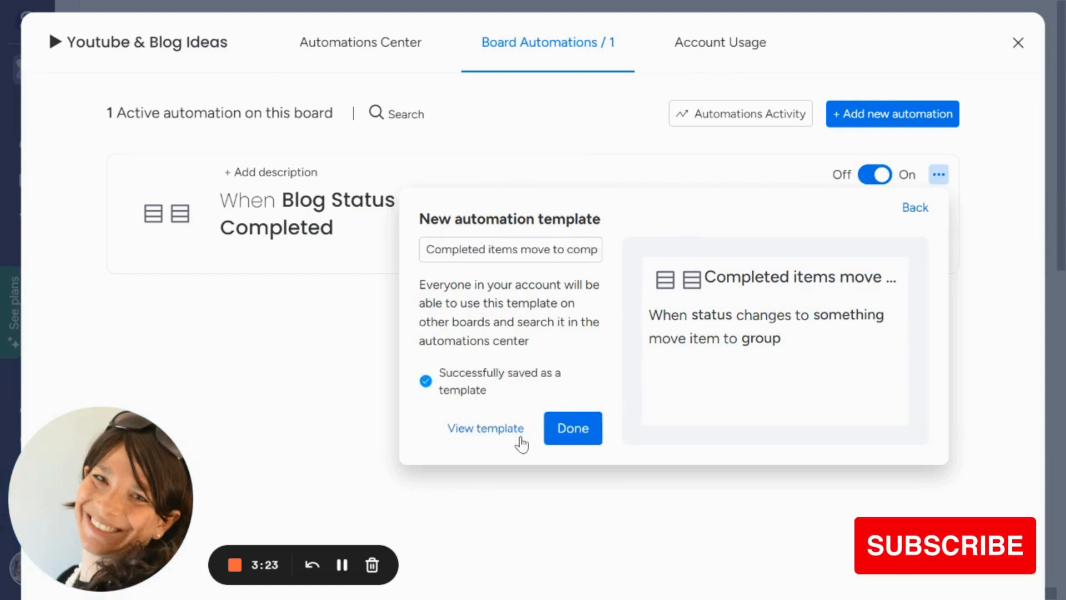
{"action": "left_click", "coordinate": [572, 428]}
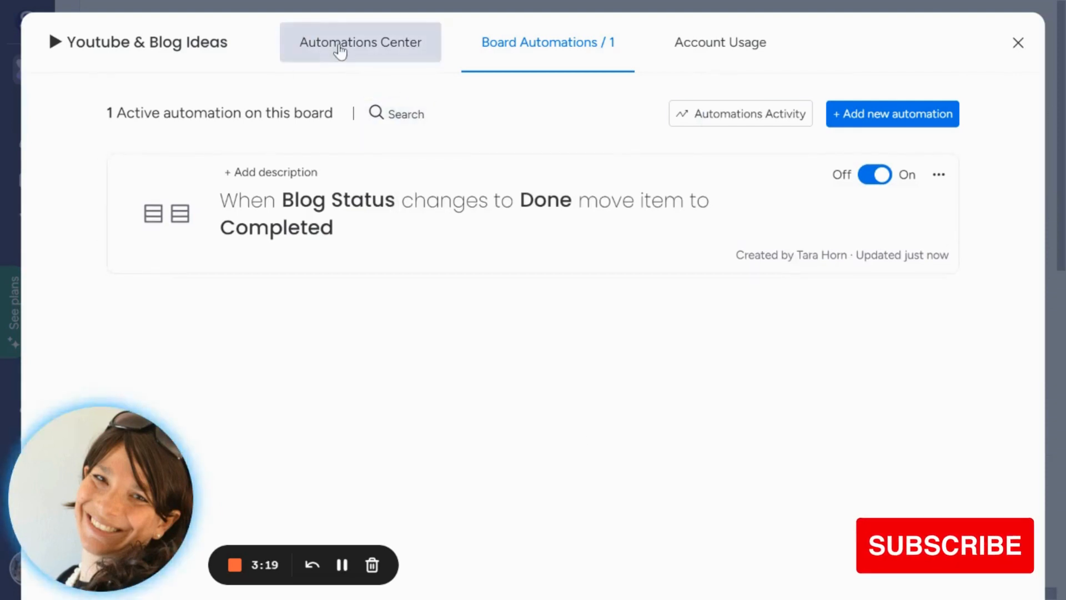
Use the status-change move-item template from the Automations Center.
{"action": "left_click", "coordinate": [359, 42]}
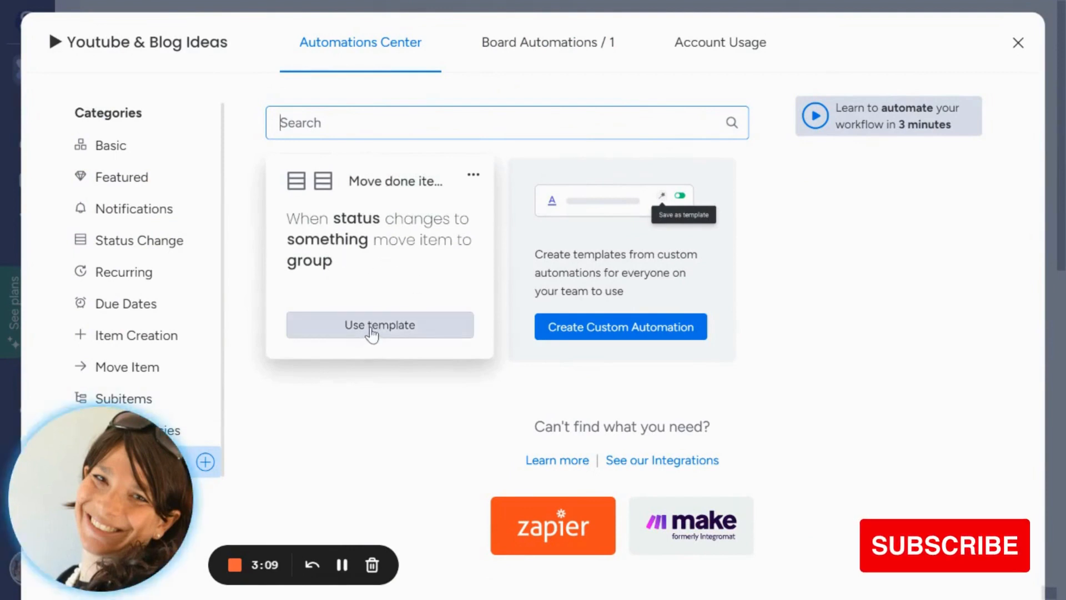
{"action": "left_click", "coordinate": [379, 324]}
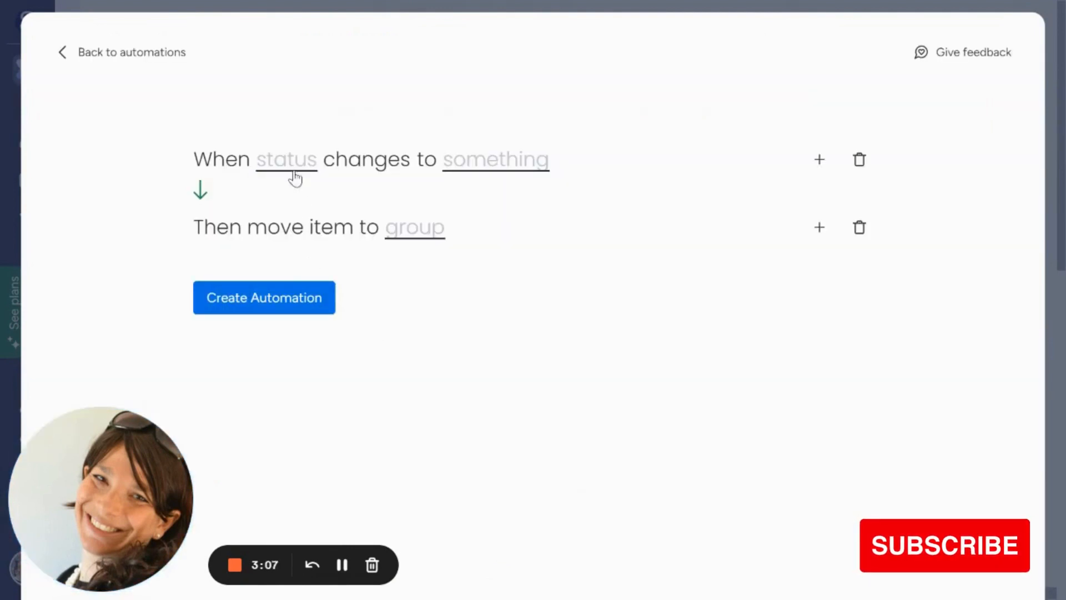
Create the Youtube Status changes to Done, move to Completed automation and reopen it.
{"action": "left_click", "coordinate": [285, 158]}
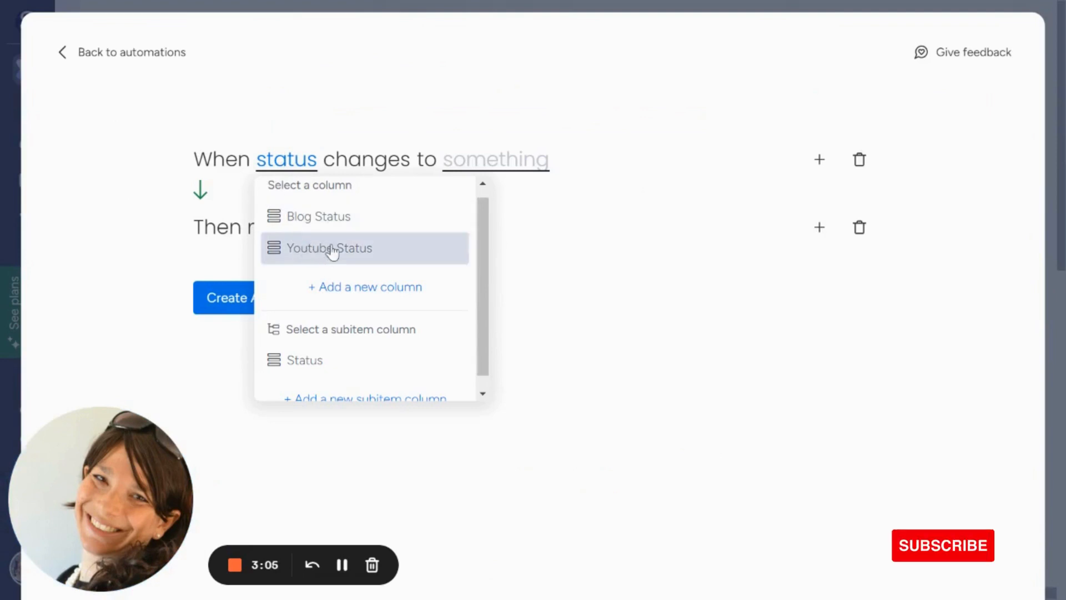
{"action": "left_click", "coordinate": [329, 248]}
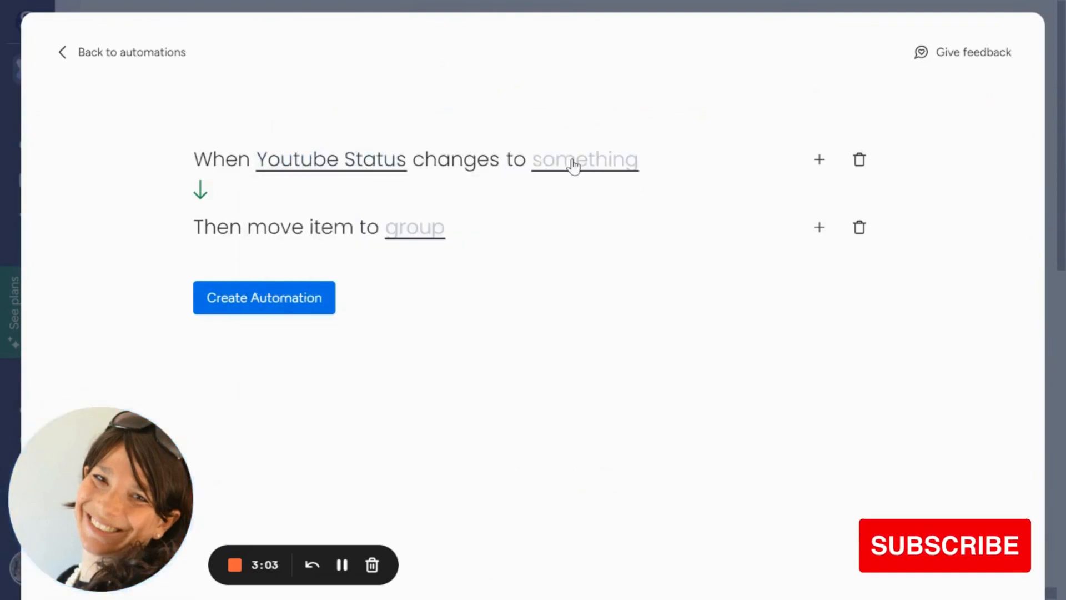
{"action": "left_click", "coordinate": [414, 227]}
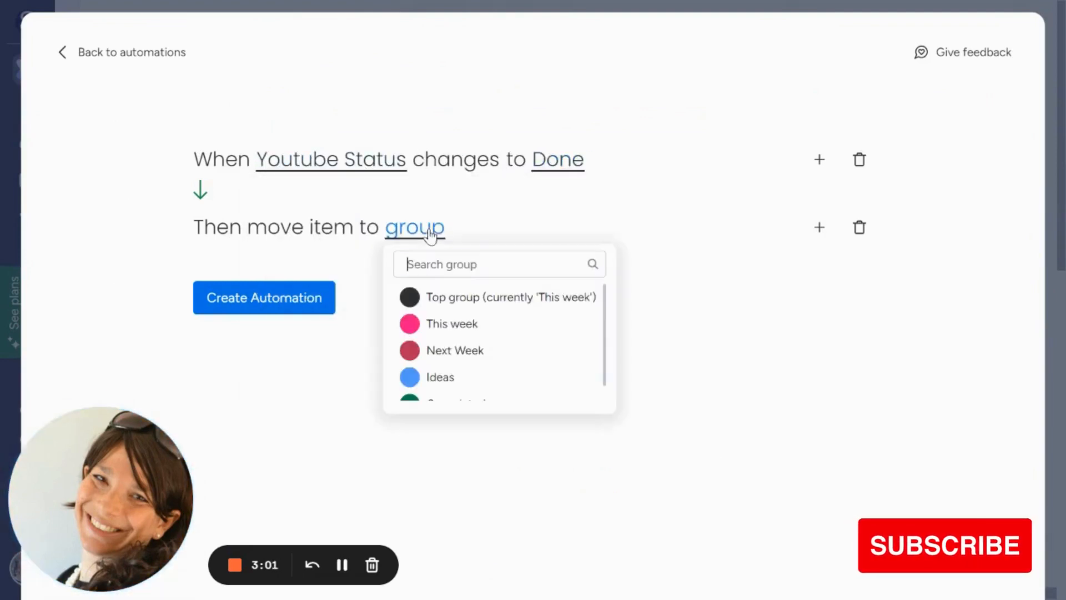
{"action": "left_click", "coordinate": [449, 402]}
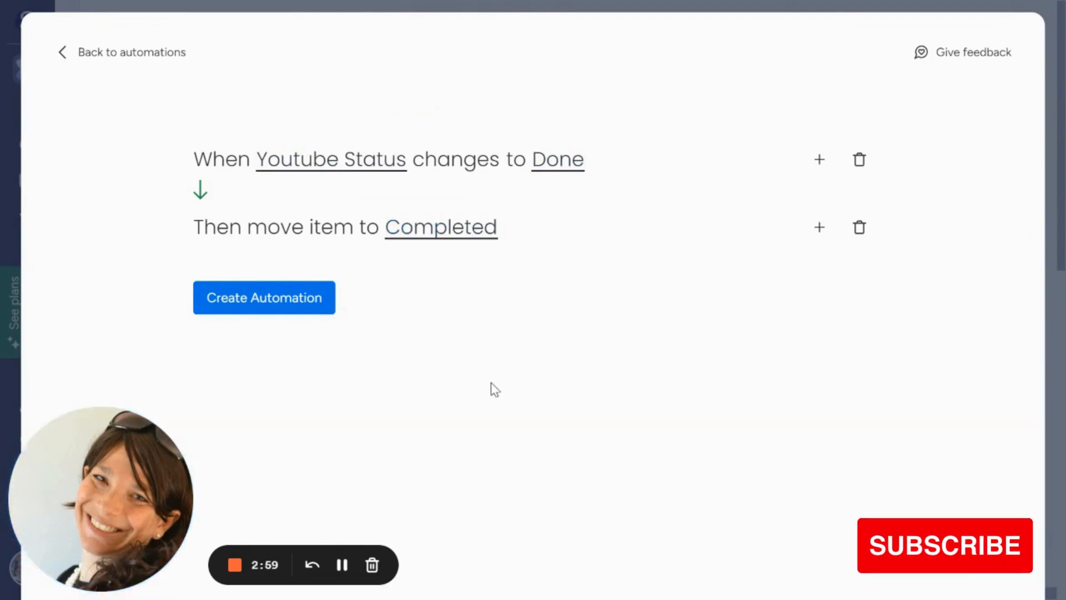
{"action": "left_click", "coordinate": [264, 298]}
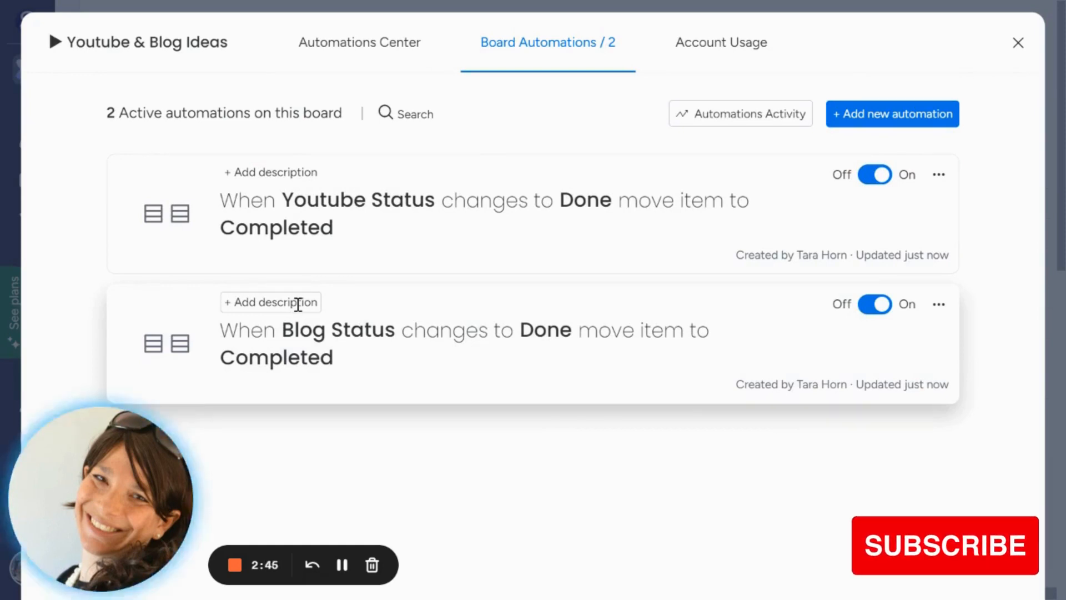
{"action": "left_click", "coordinate": [484, 213]}
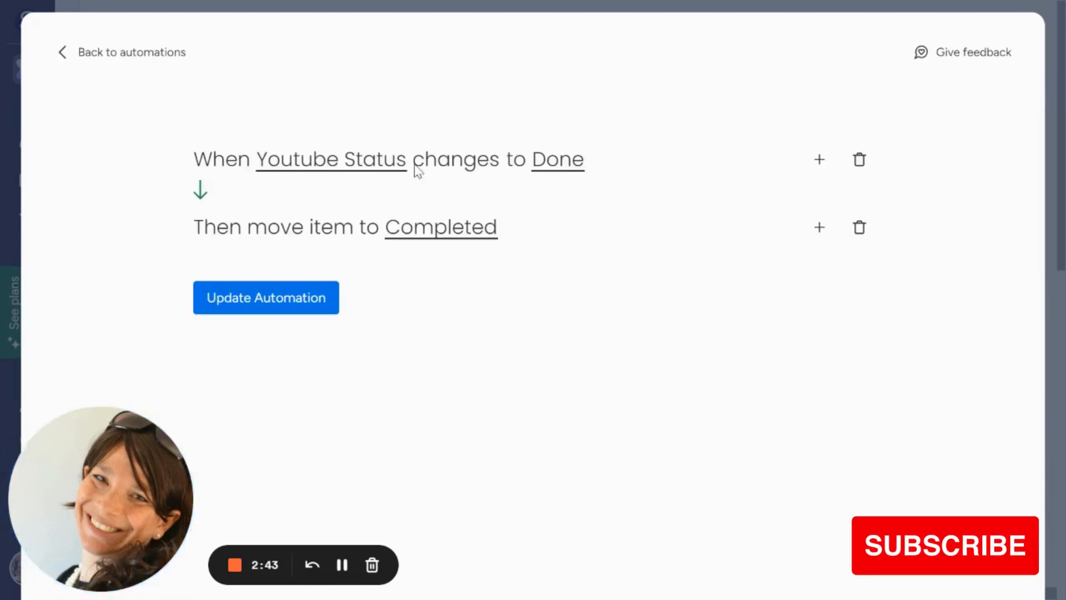